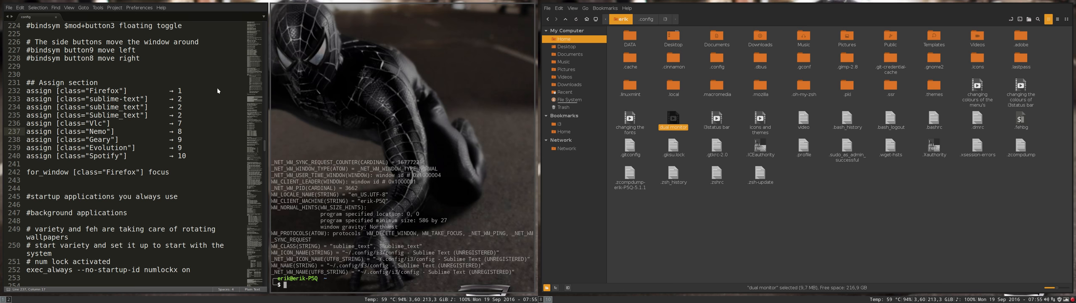
pyautogui.moveTo(220, 90)
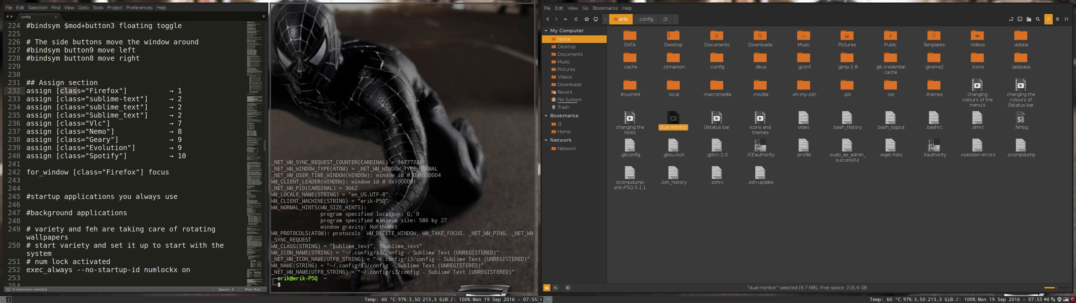
# - Launch VLC to open a player window whose WM_CLASS reads lowercase "vlc"
pyautogui.doubleClick(349, 246)
pyautogui.write('v')
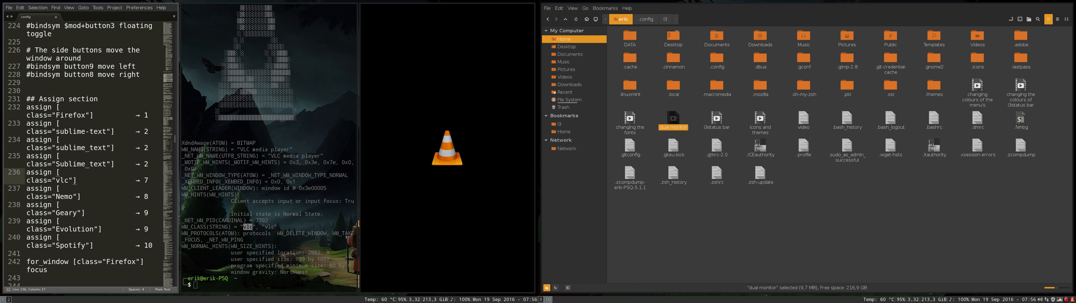
# - Save the i3 config with the corrected assign [class="vlc"] → 7 rule
pyautogui.press('ctrl+s')
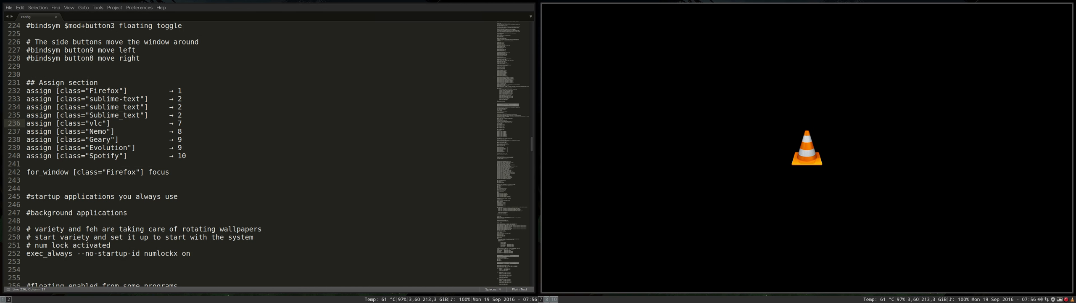
pyautogui.moveTo(780, 137)
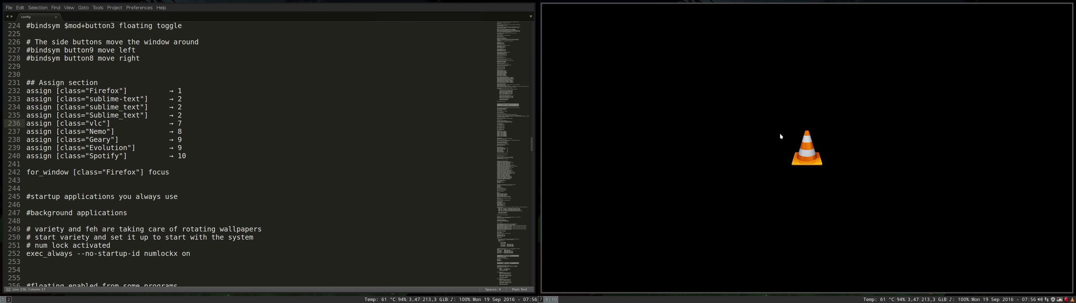
pyautogui.moveTo(727, 76)
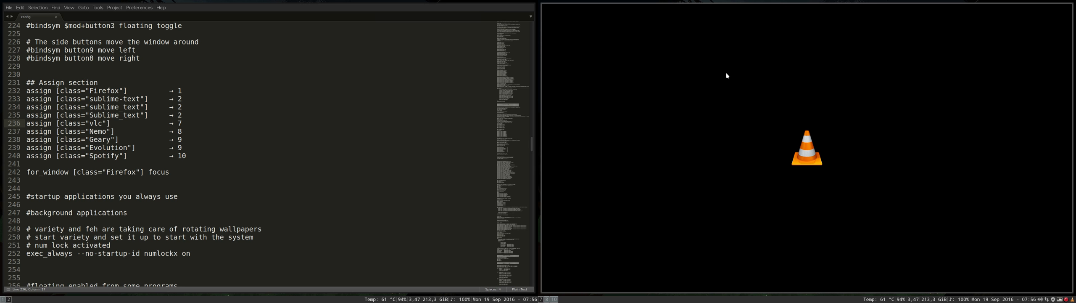